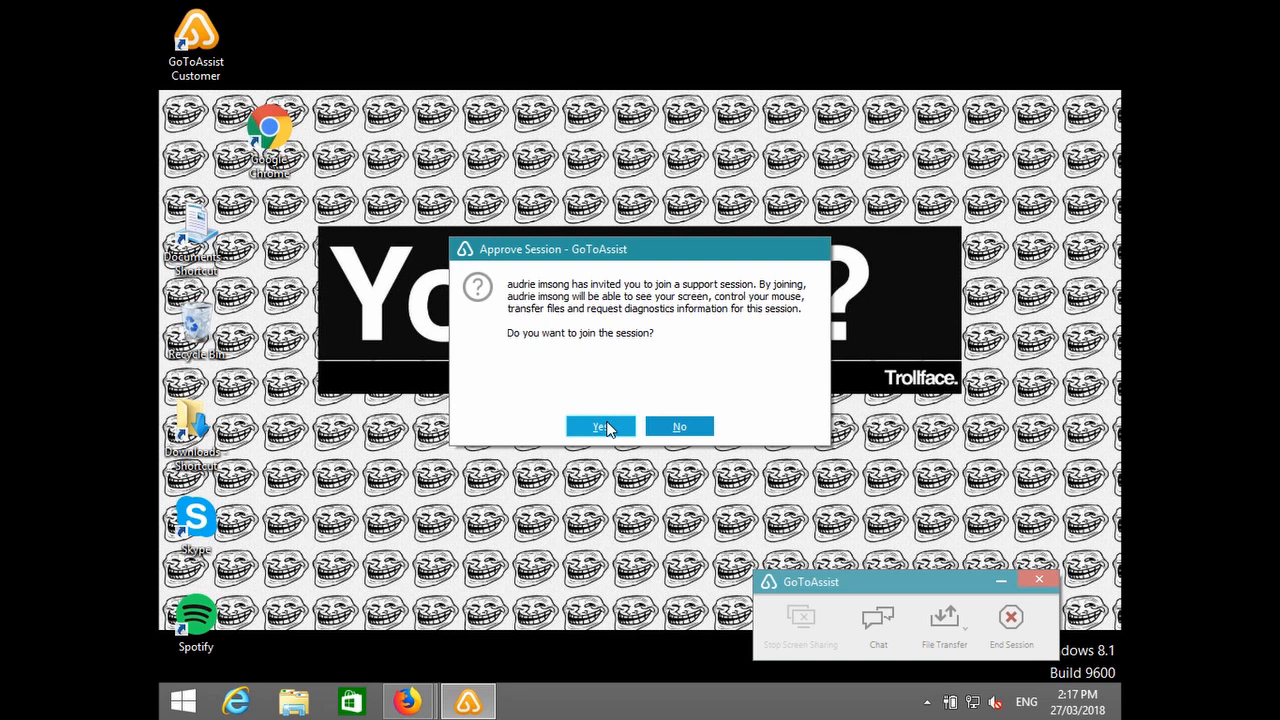
# Approve joining the GoToAssist remote support session
pyautogui.click(600, 426)
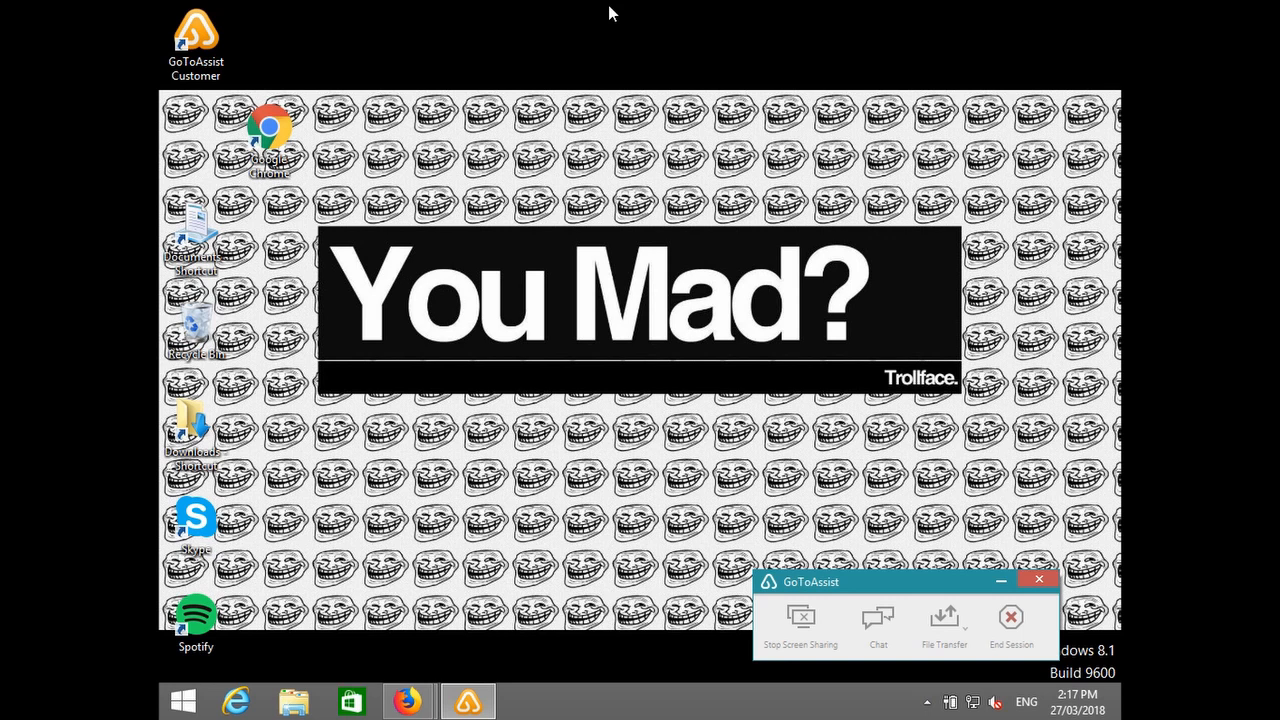
pyautogui.moveTo(472, 676)
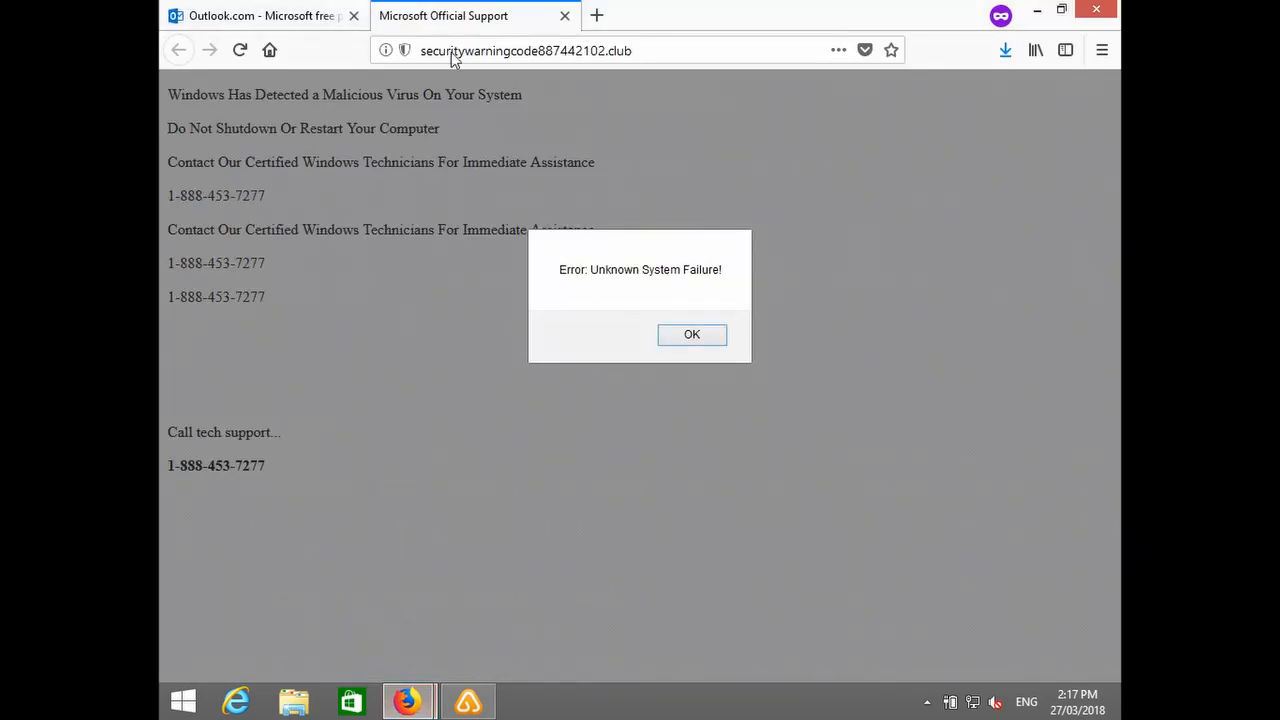
pyautogui.moveTo(450, 24)
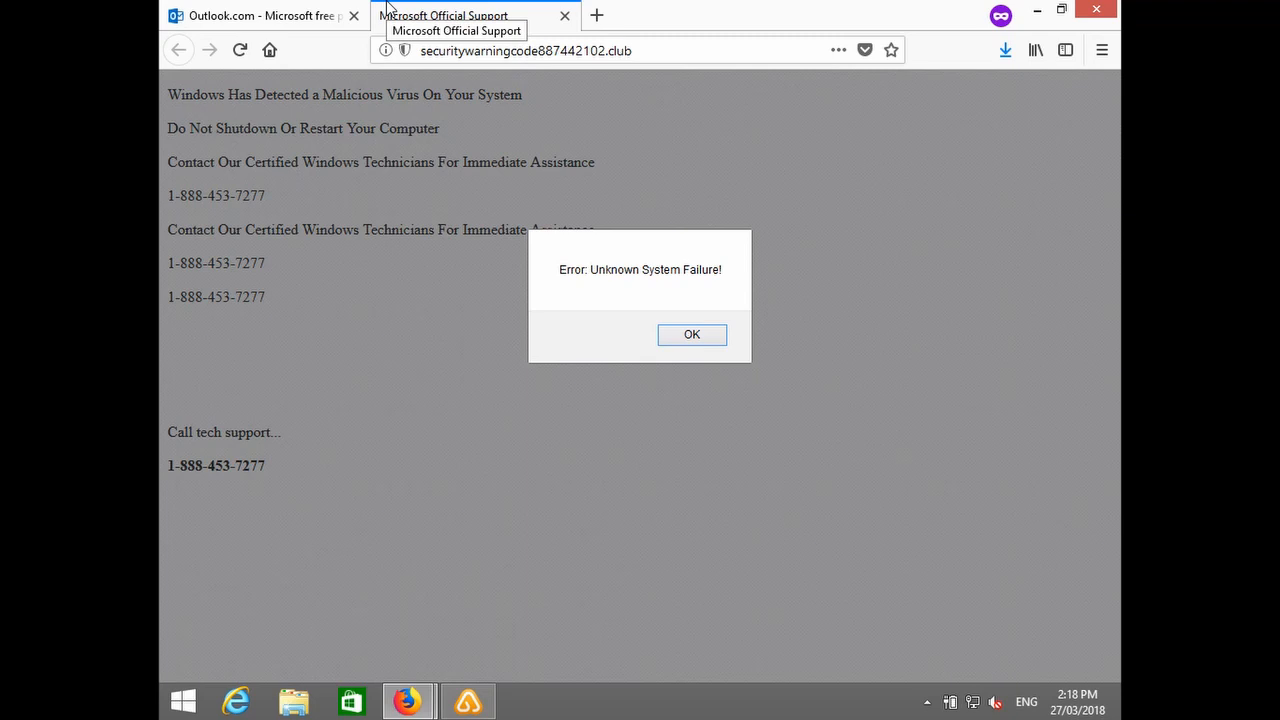
pyautogui.moveTo(688, 408)
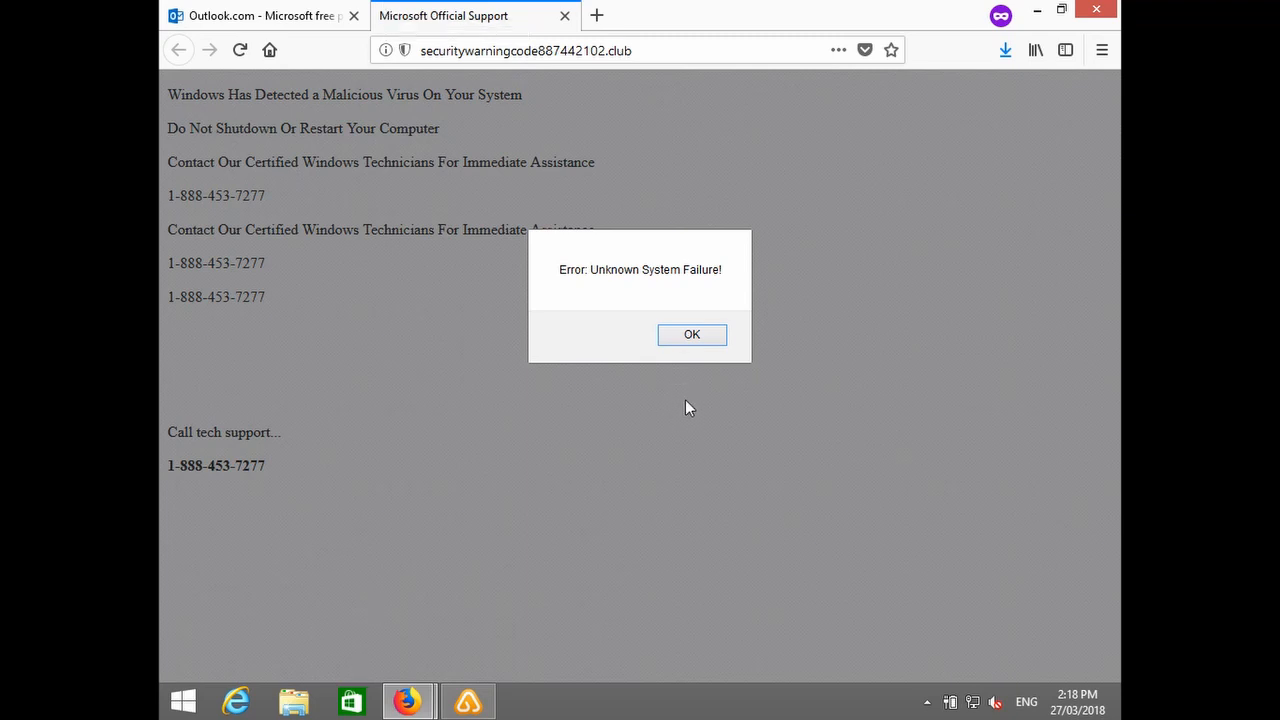
# Dismiss the 'Error: Unknown System Failure!' alert on the fake support page
pyautogui.click(692, 334)
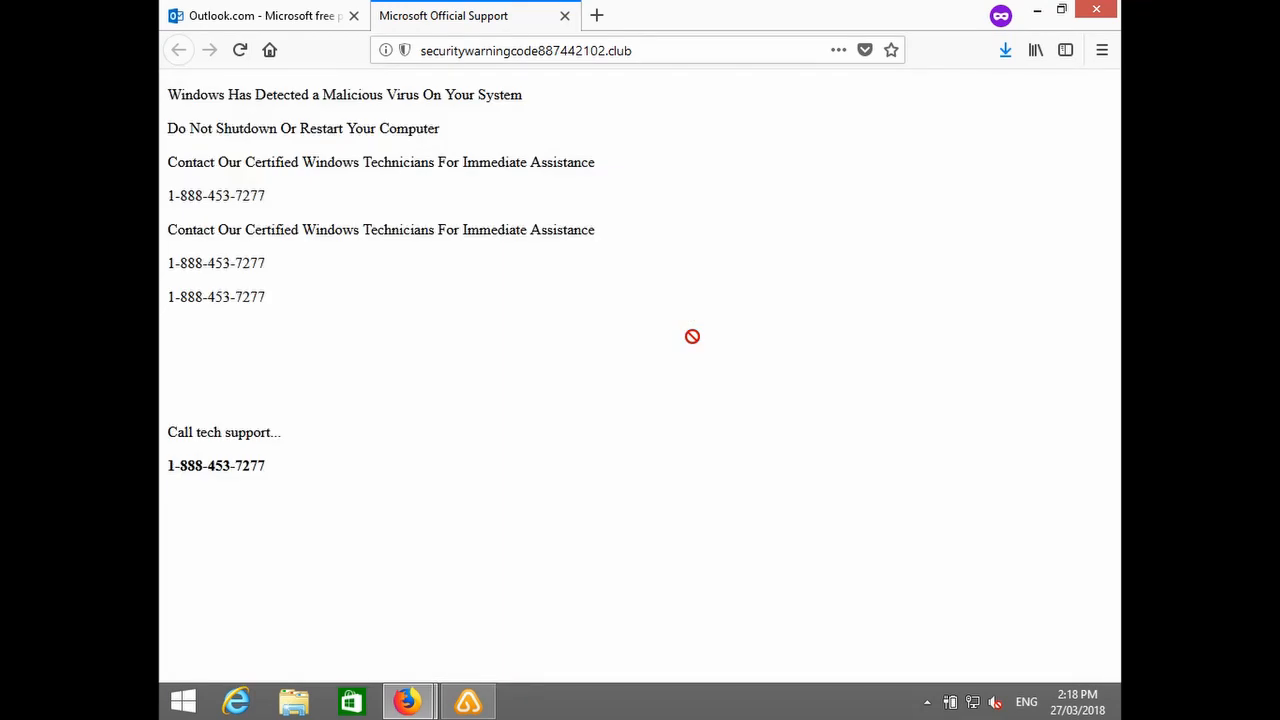
pyautogui.moveTo(684, 328)
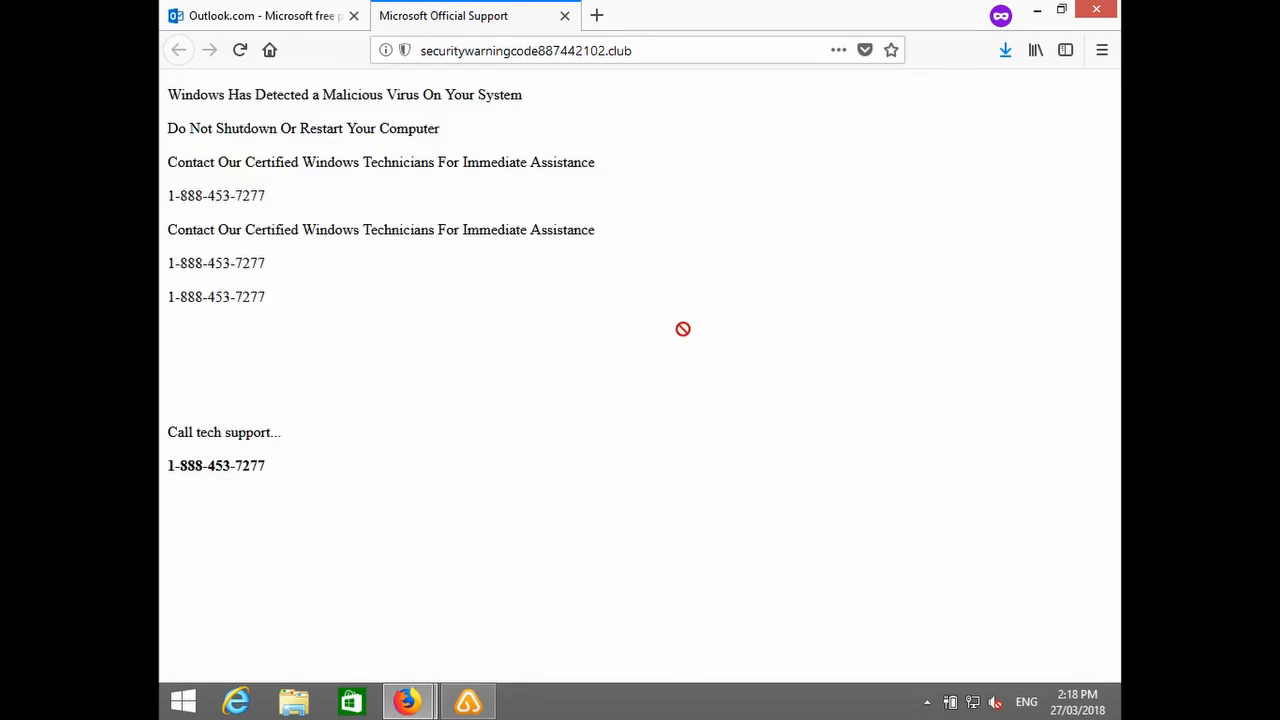
pyautogui.moveTo(272, 340)
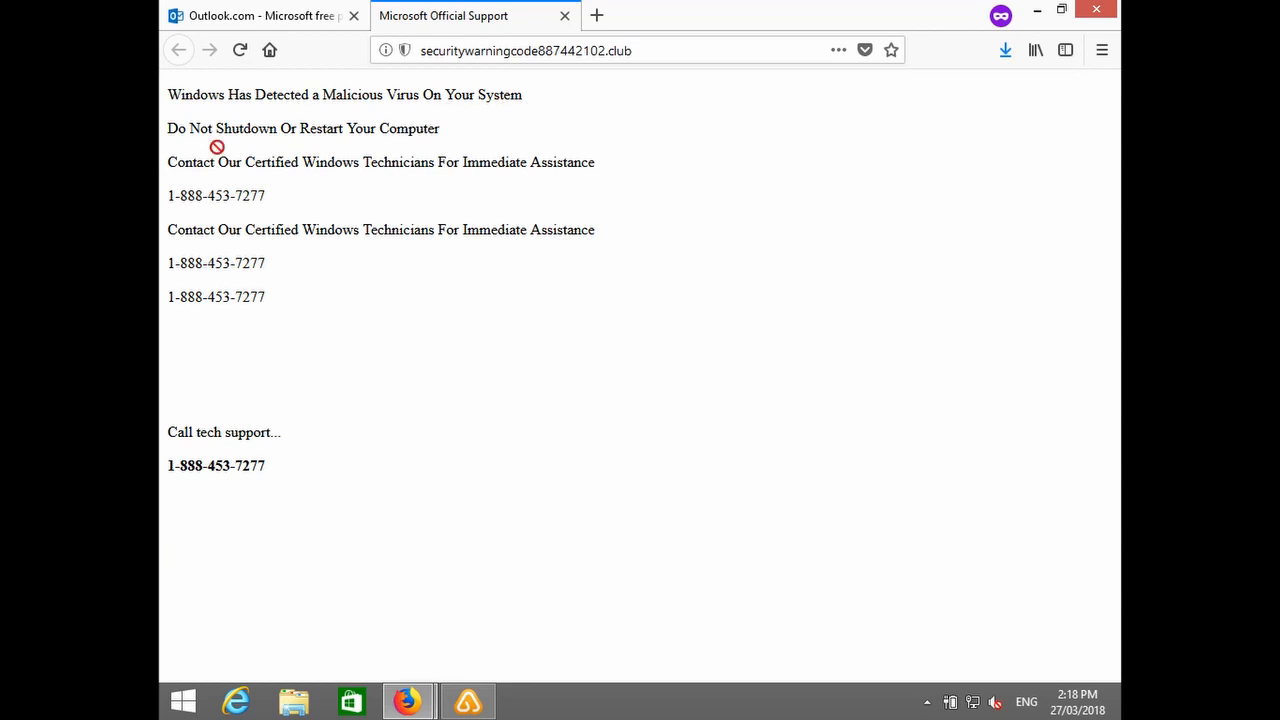
pyautogui.moveTo(518, 350)
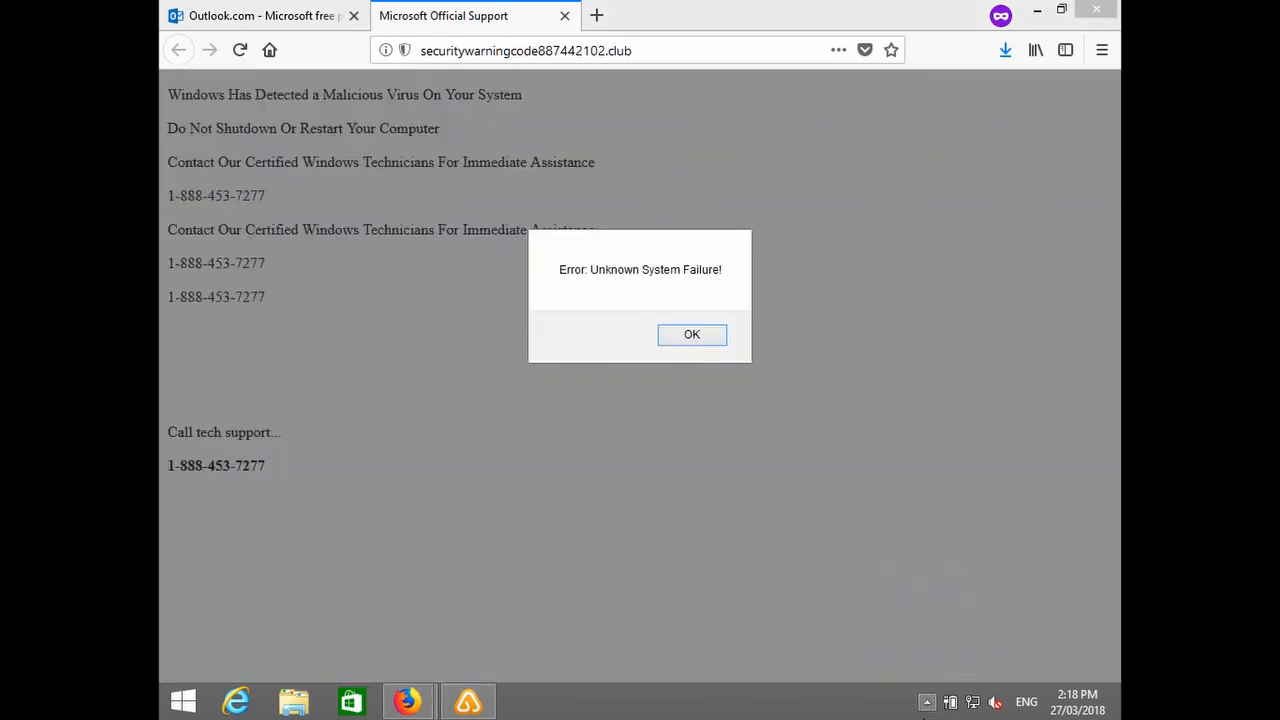
# Dismiss the reappearing system-failure alert and bring up the Run dialog
pyautogui.click(692, 334)
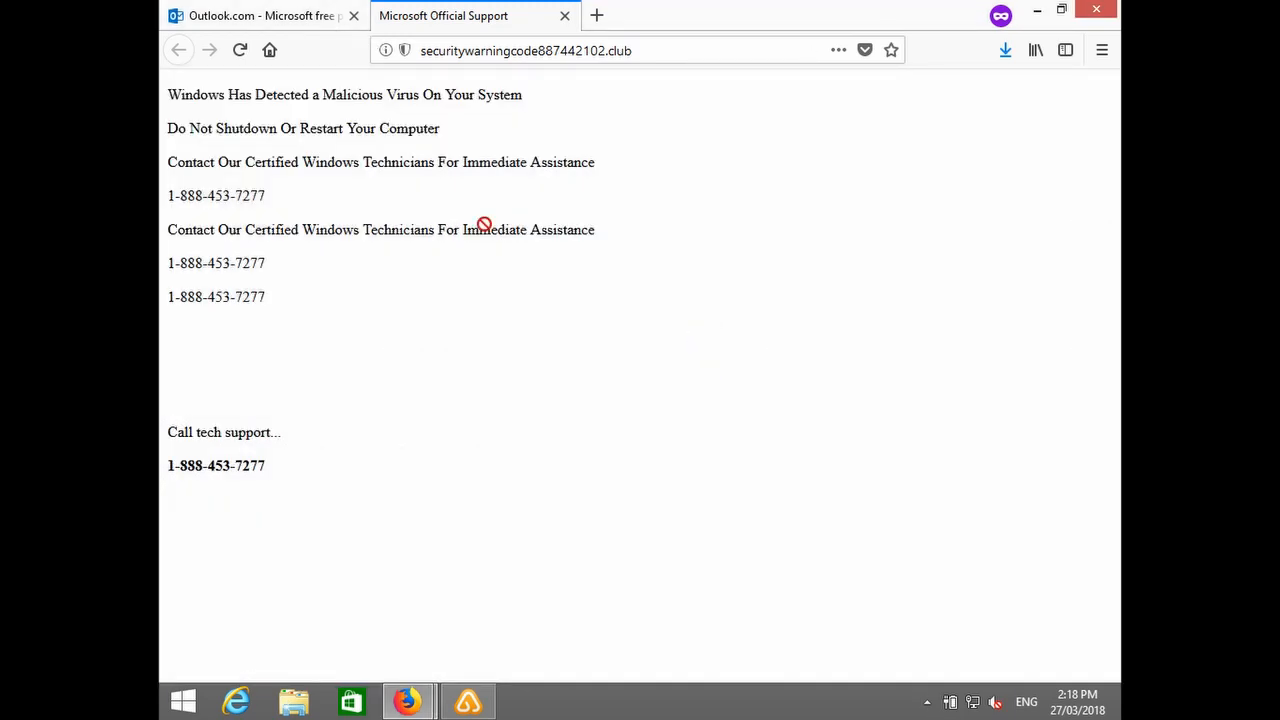
pyautogui.moveTo(616, 360)
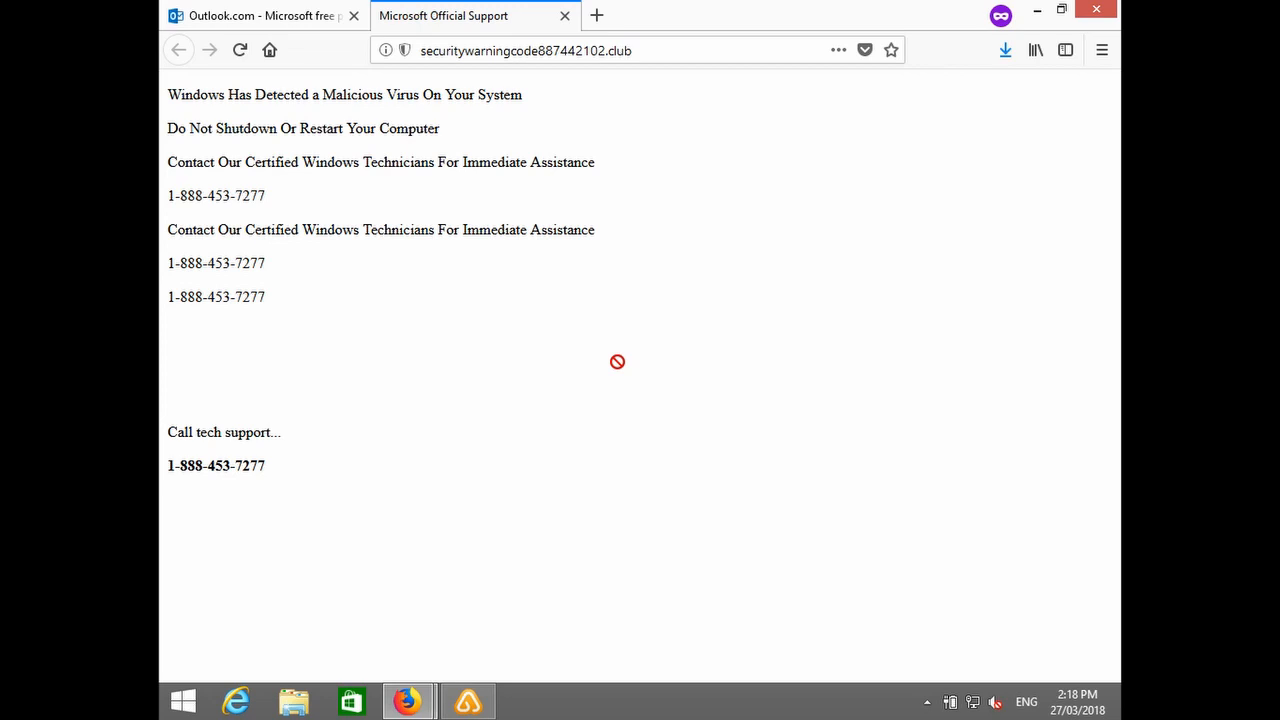
pyautogui.moveTo(612, 330)
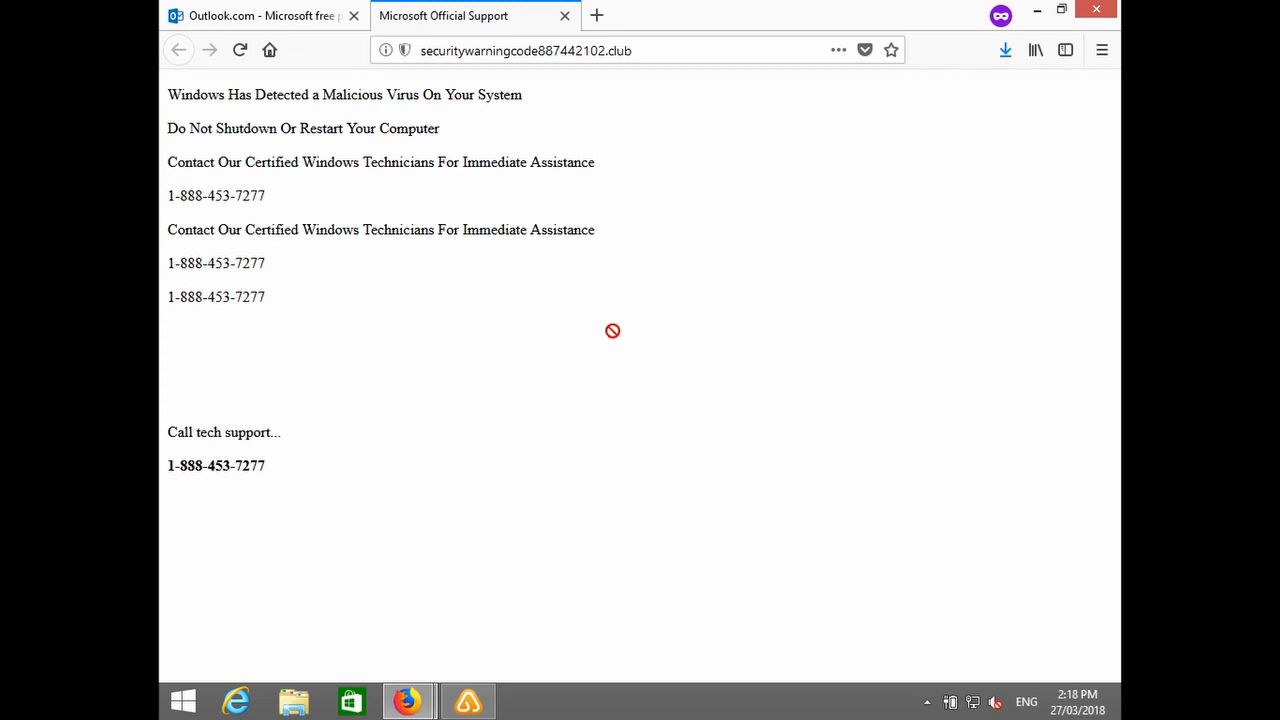
pyautogui.moveTo(372, 420)
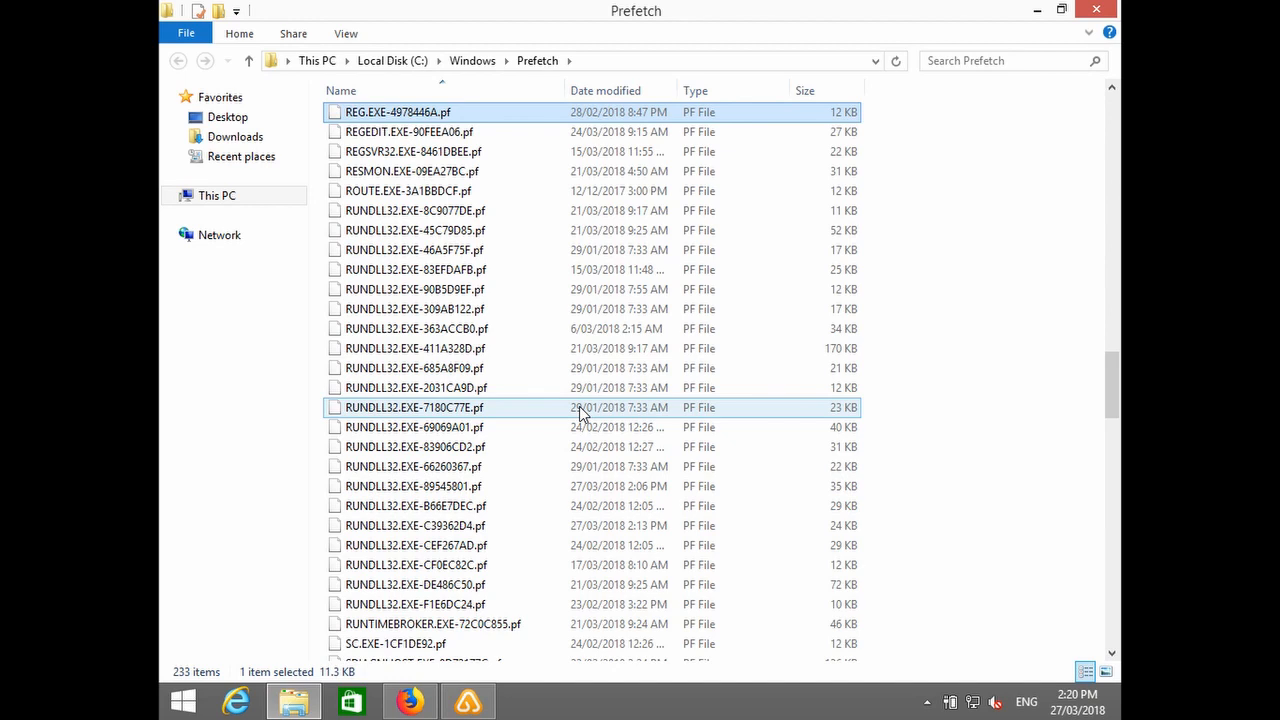
pyautogui.press('Win+r')
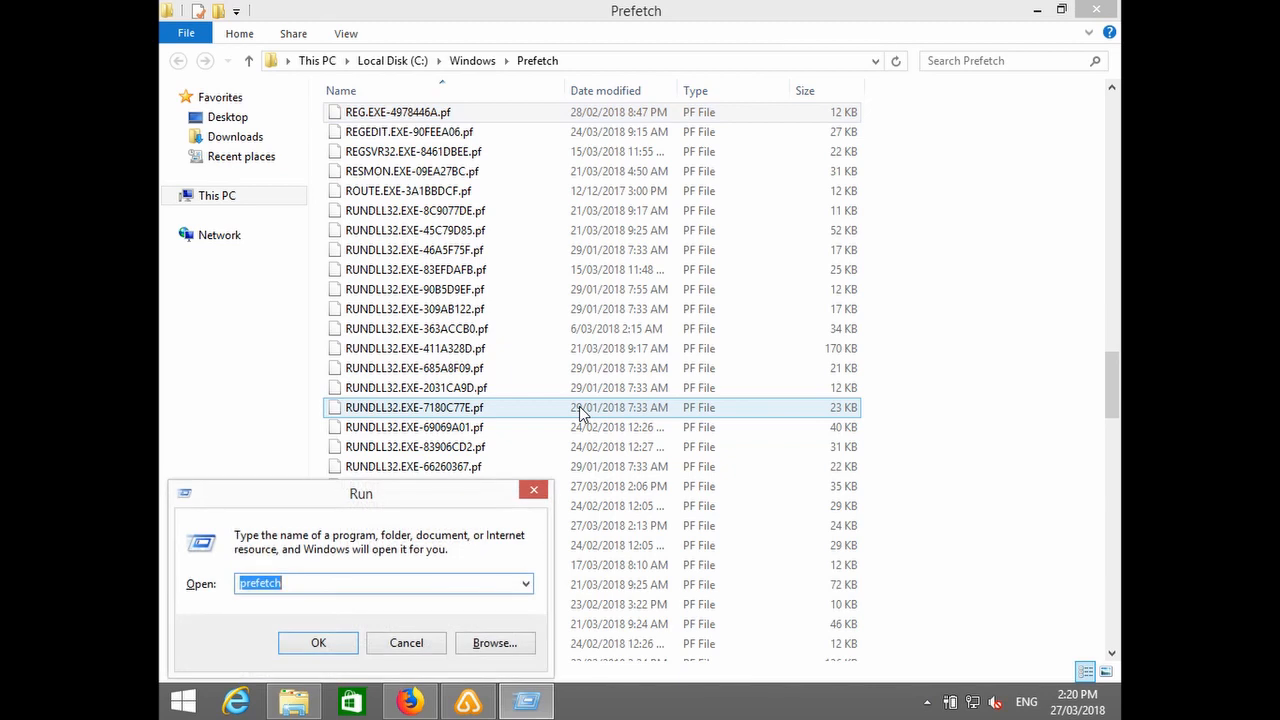
# Launch cmd, then syskey from the Run dialog so the SAM Lock Tool prompt appears
pyautogui.write('cmd')
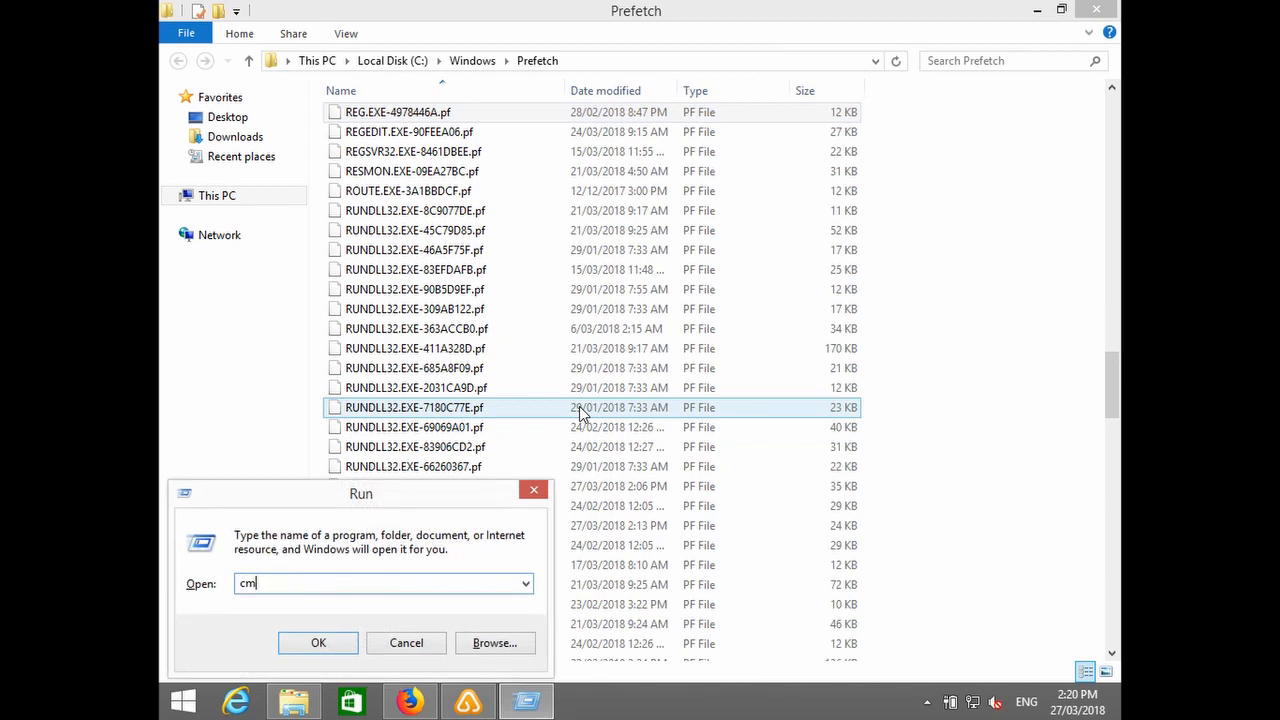
pyautogui.click(318, 642)
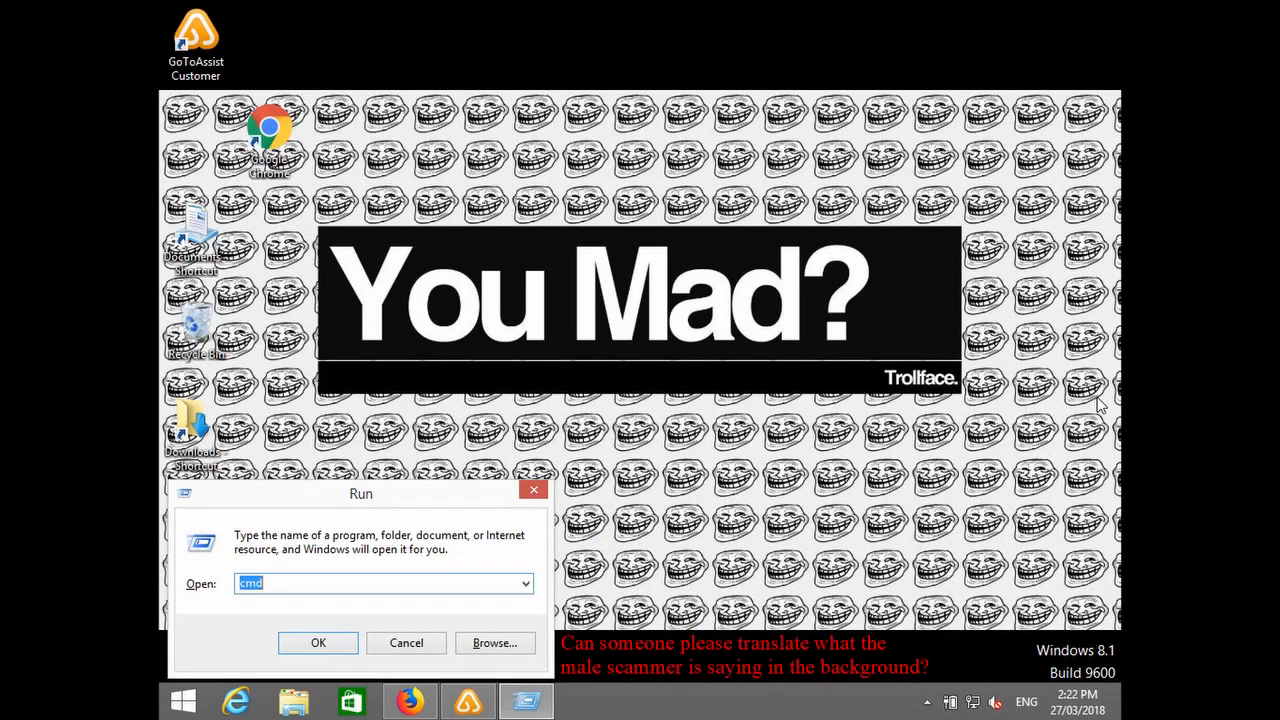
pyautogui.write('sys')
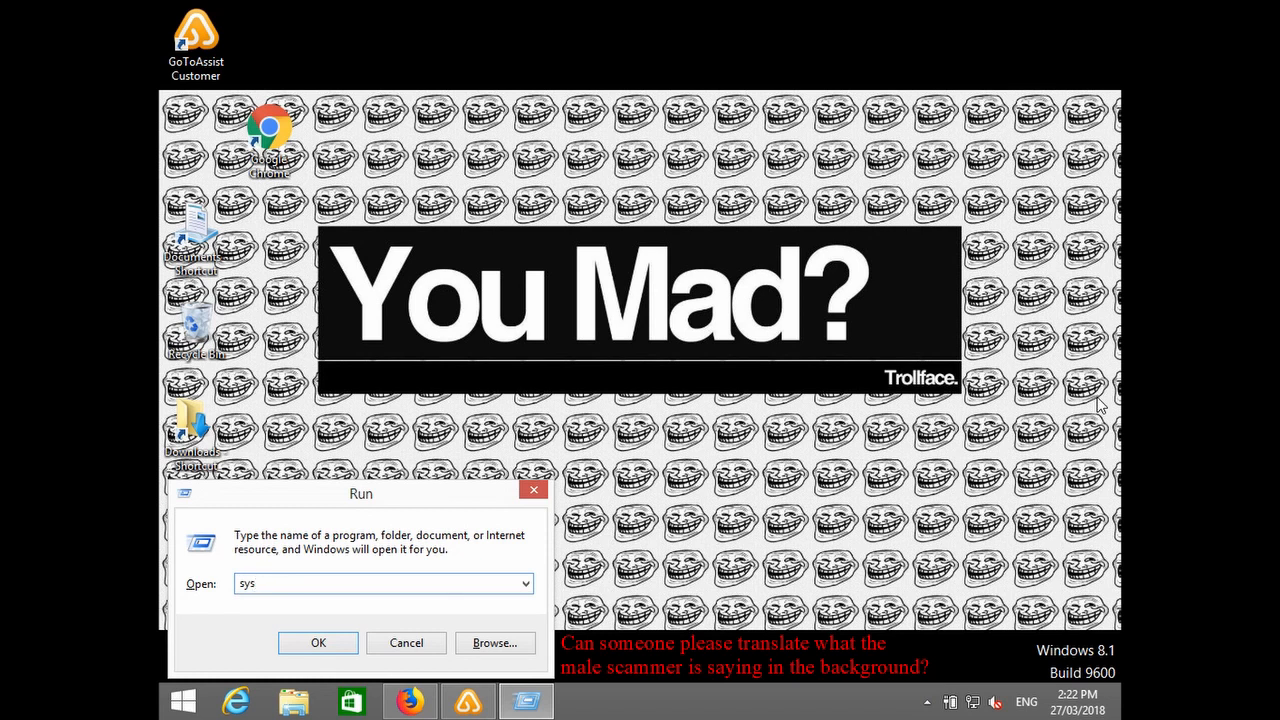
pyautogui.click(318, 644)
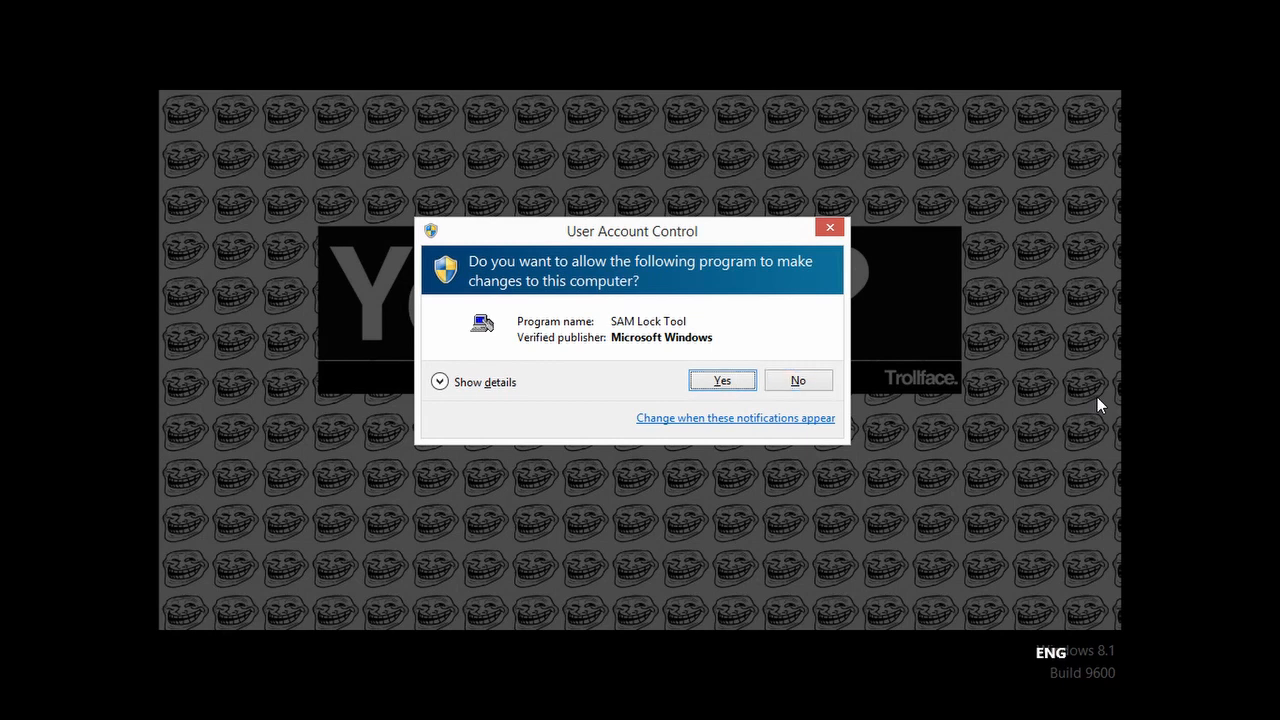
# Allow SysKey, enter a startup key password and confirm, ending in a 'password not correct' System Error
pyautogui.click(720, 380)
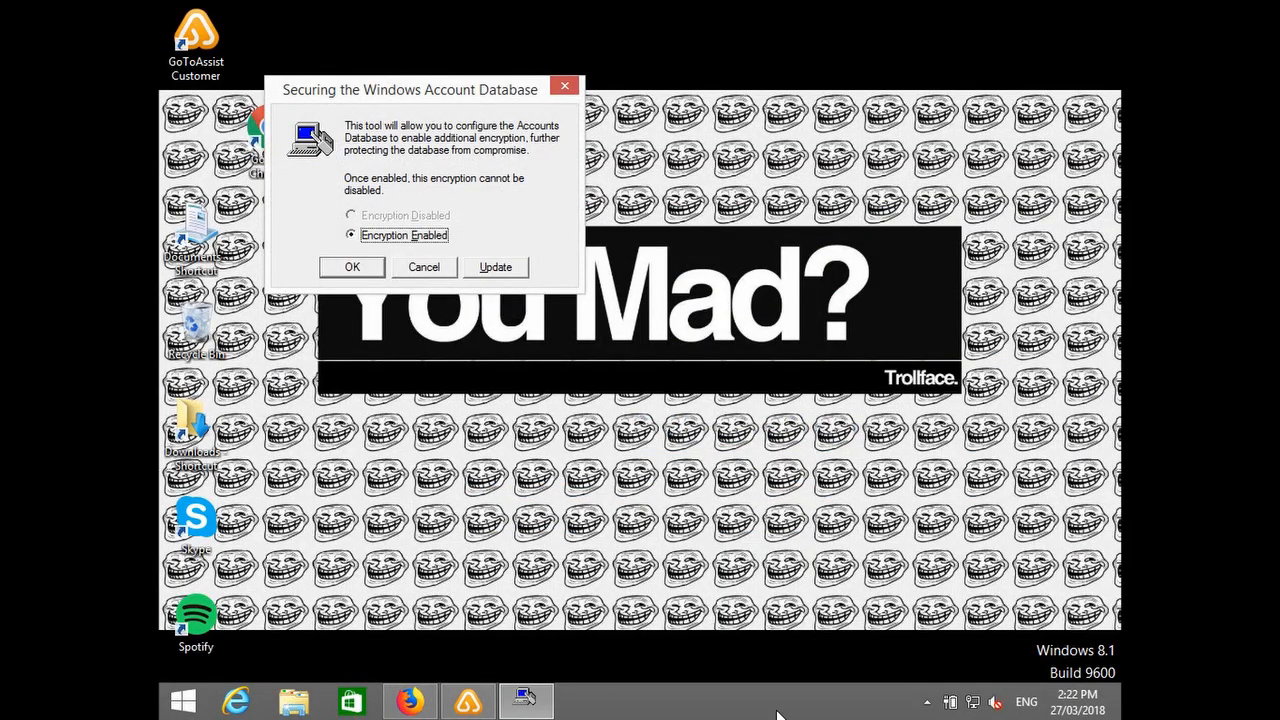
pyautogui.click(496, 268)
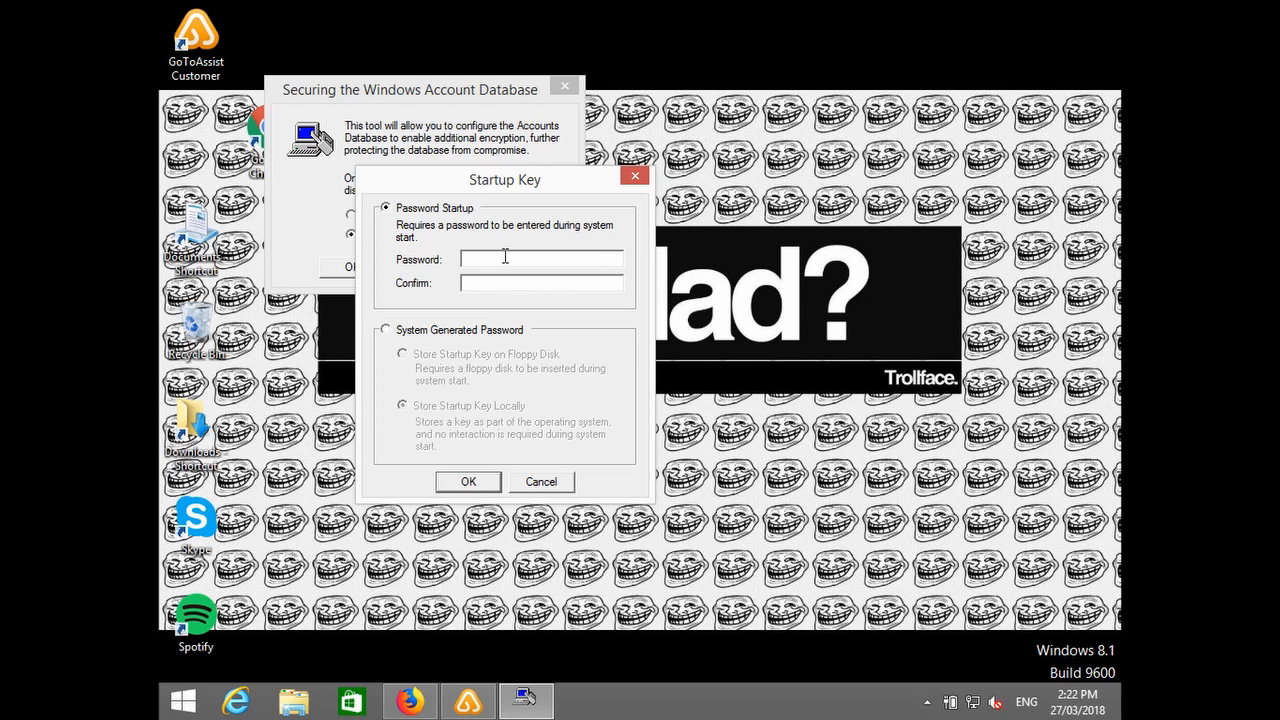
pyautogui.write('***')
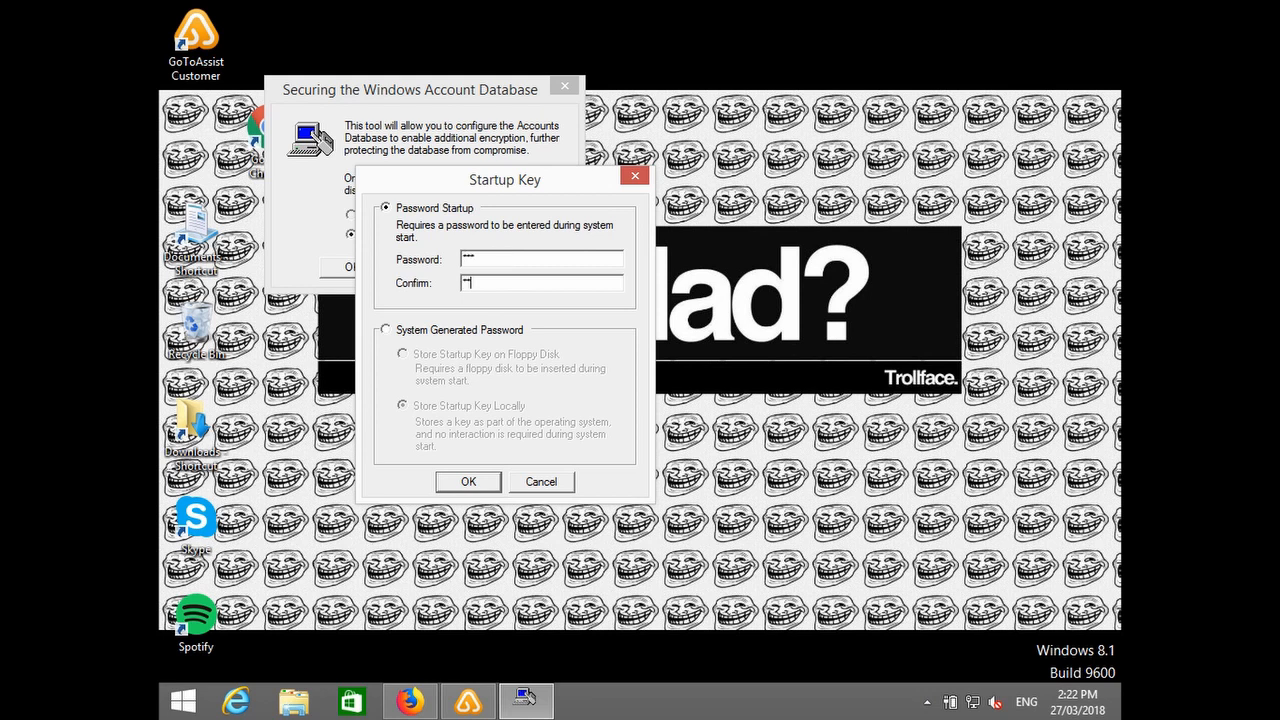
pyautogui.click(468, 480)
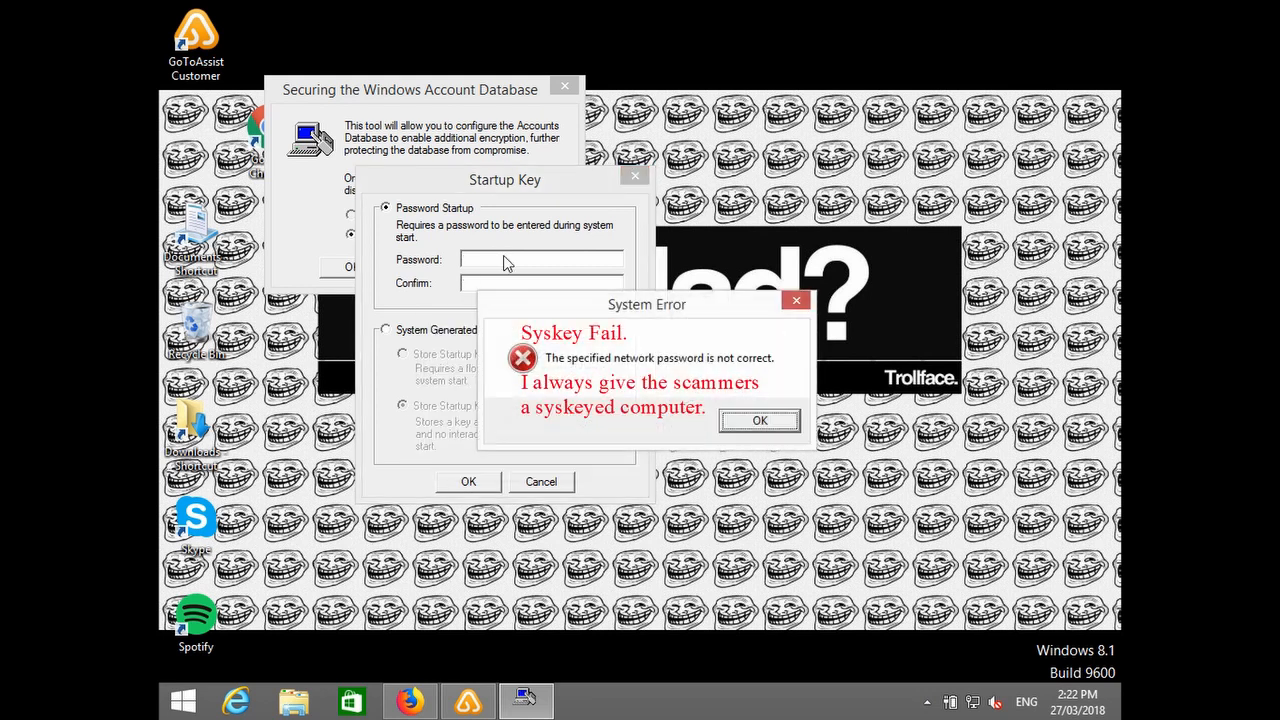